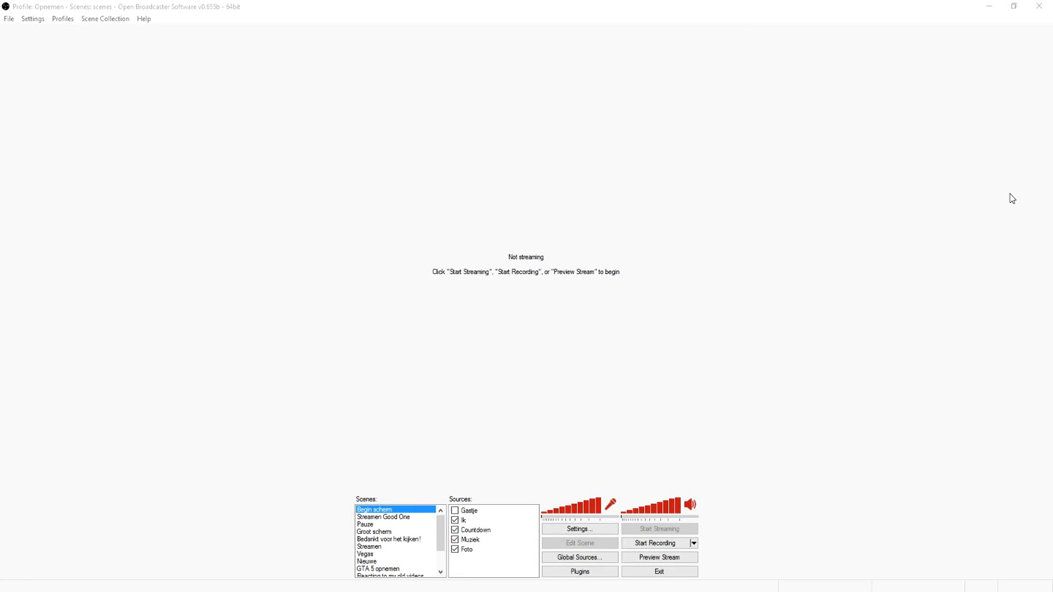
mouse_move(520, 329)
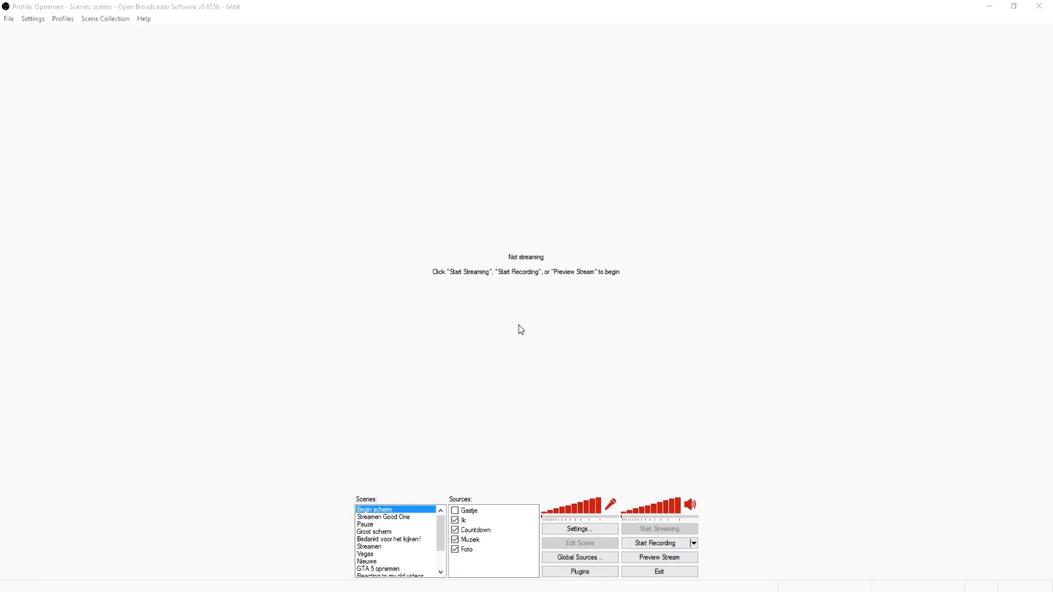
mouse_move(503, 323)
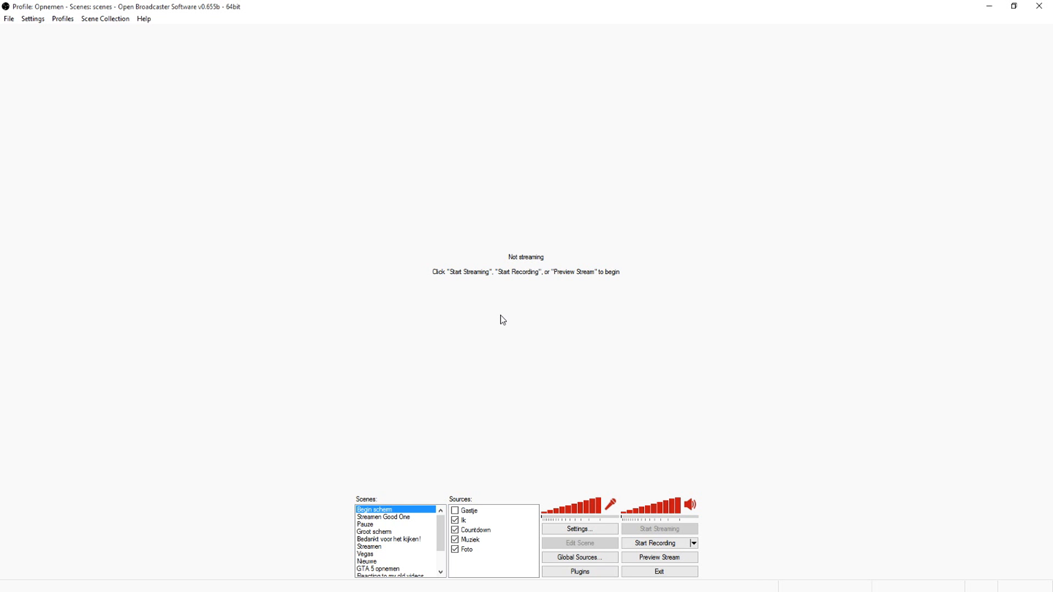
mouse_move(465, 369)
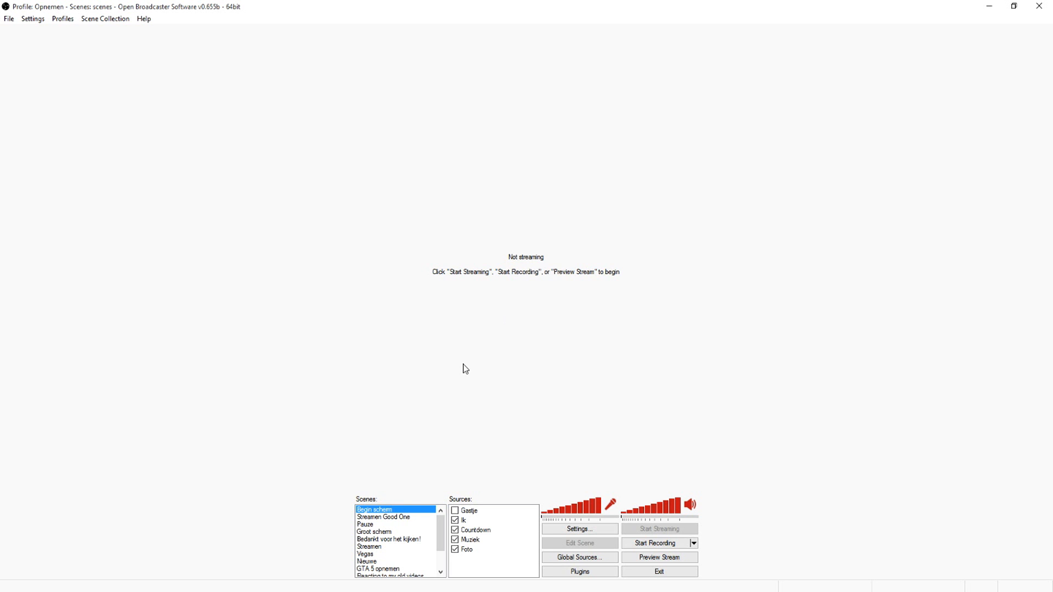
mouse_move(434, 502)
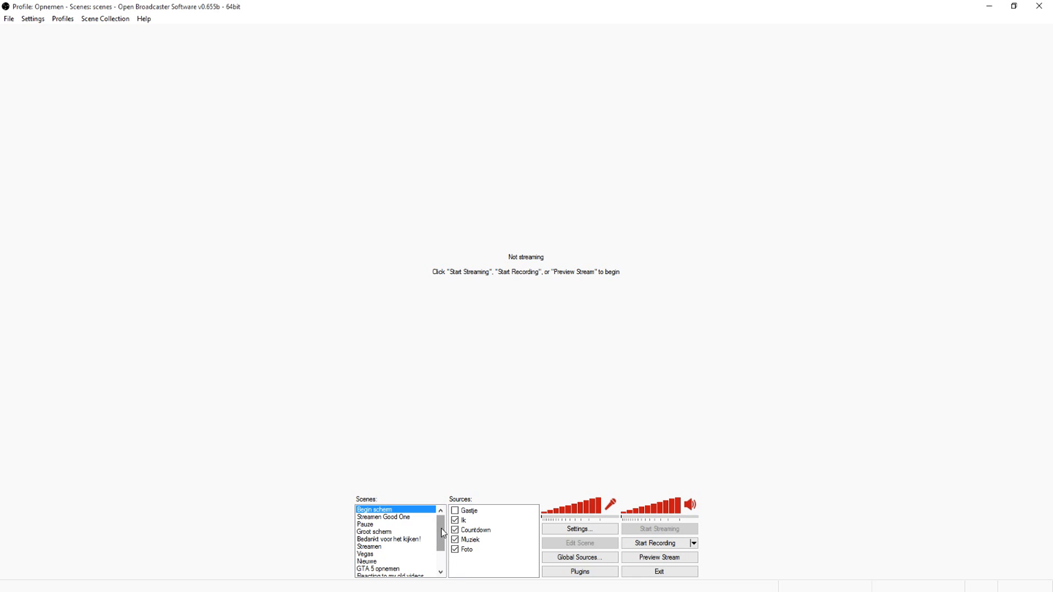
Add a new empty scene named 'Minecraft recording' via the Scenes list context menu
scroll("down", 3)
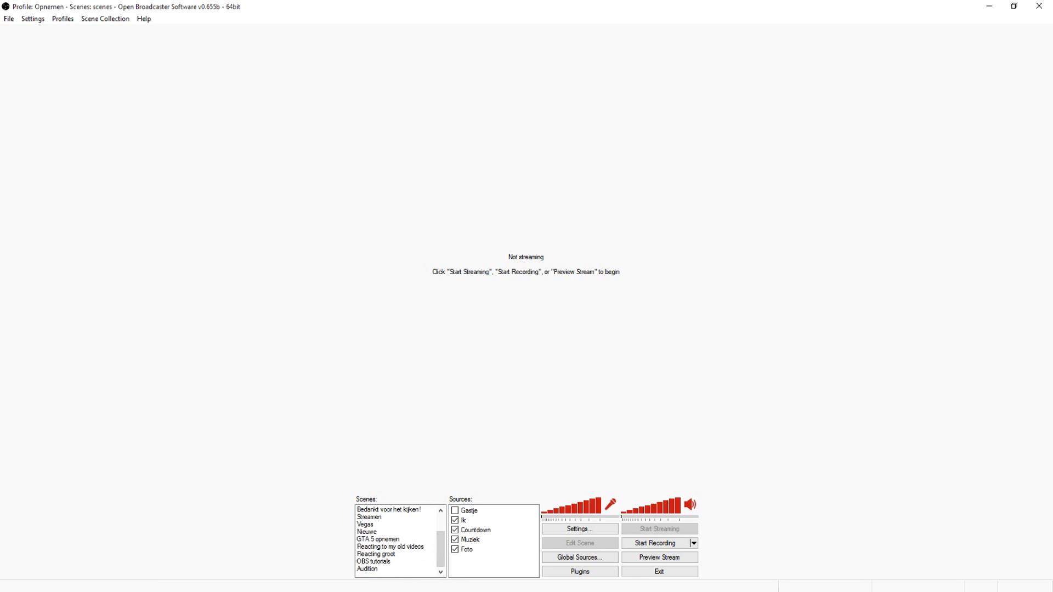
right_click(390, 551)
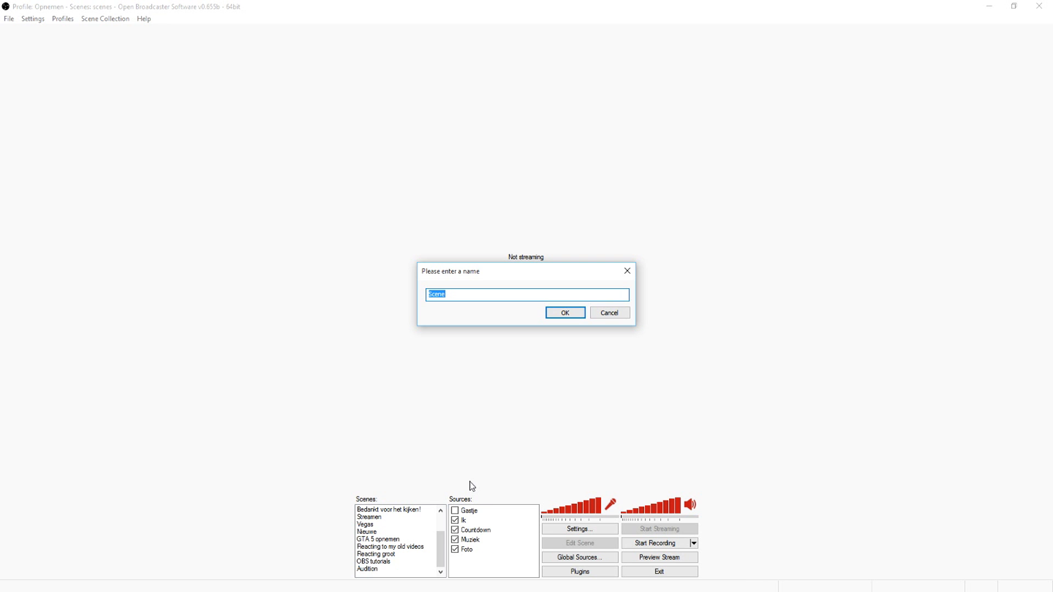
type("M")
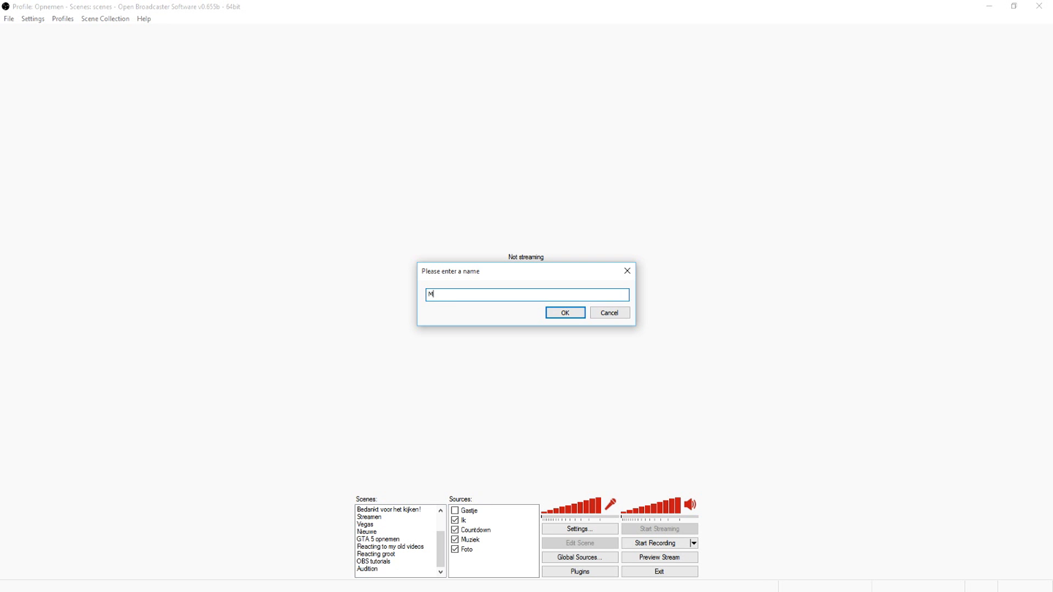
type("inecraft recordi")
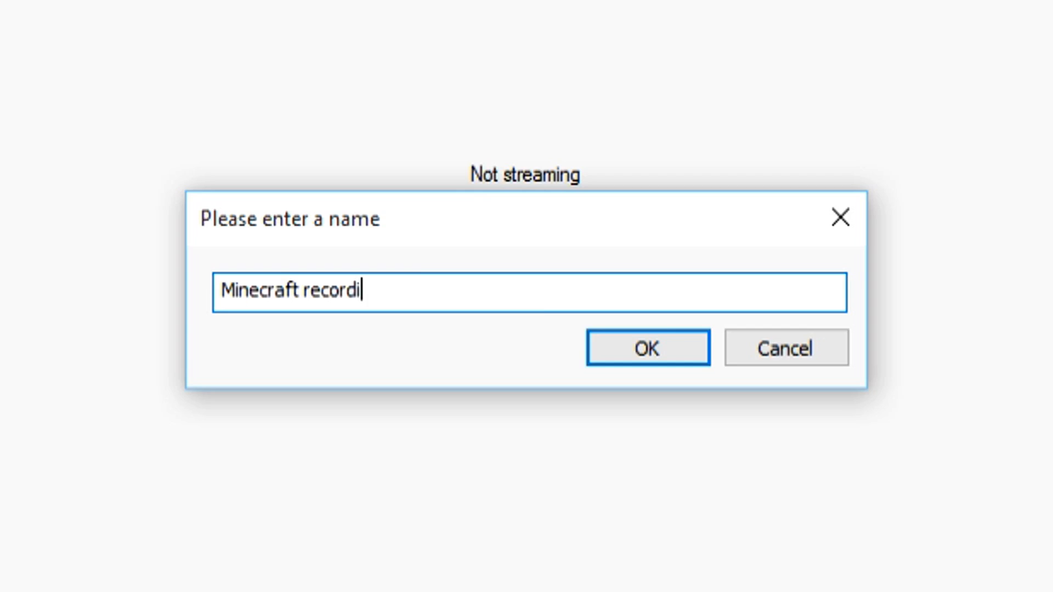
left_click(646, 348)
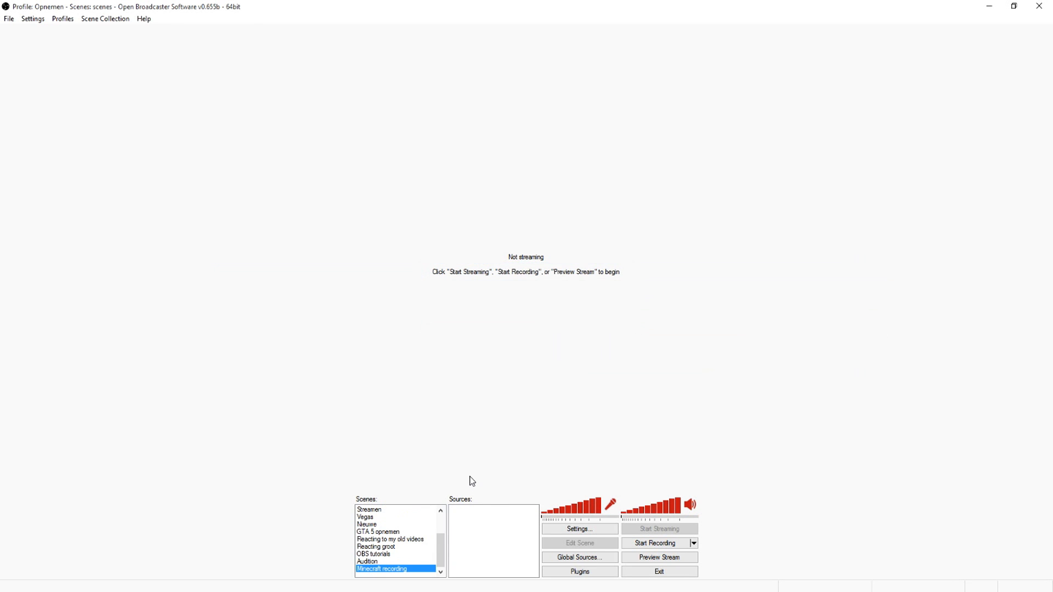
mouse_move(482, 463)
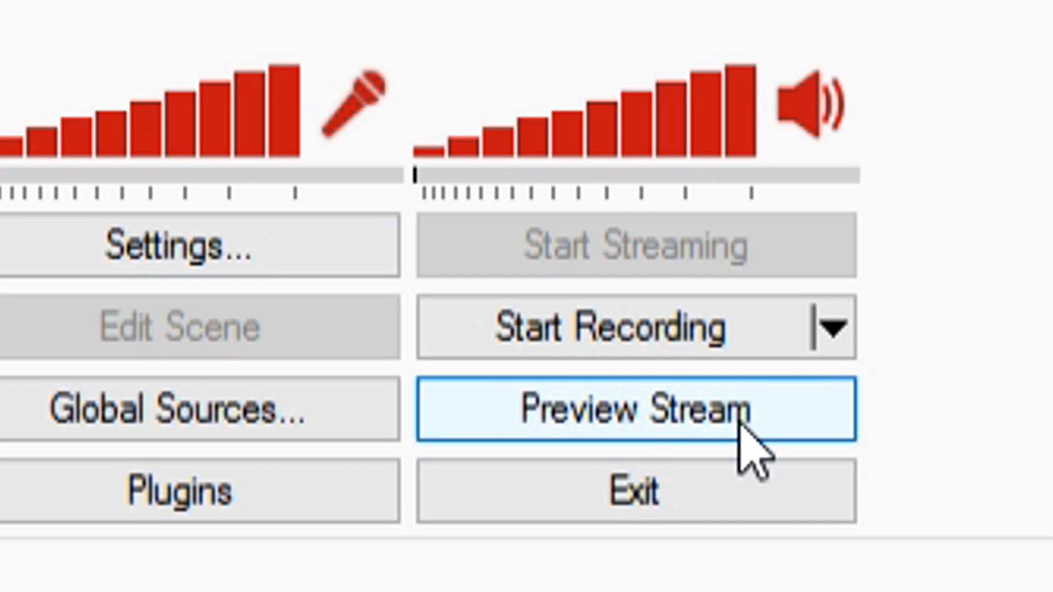
Start Preview Stream, showing the empty scene's black canvas
left_click(632, 411)
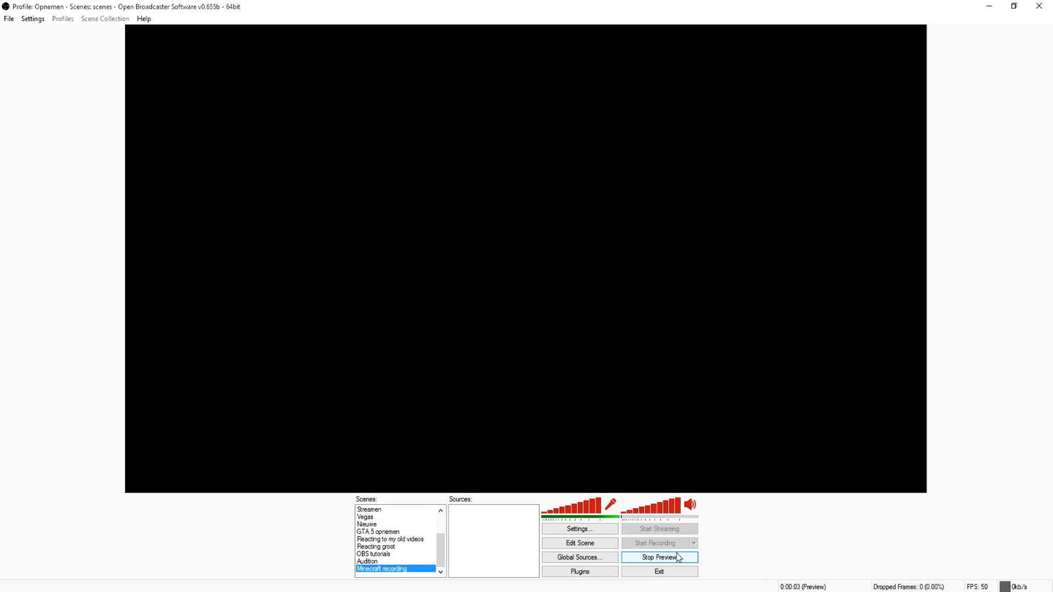
mouse_move(512, 188)
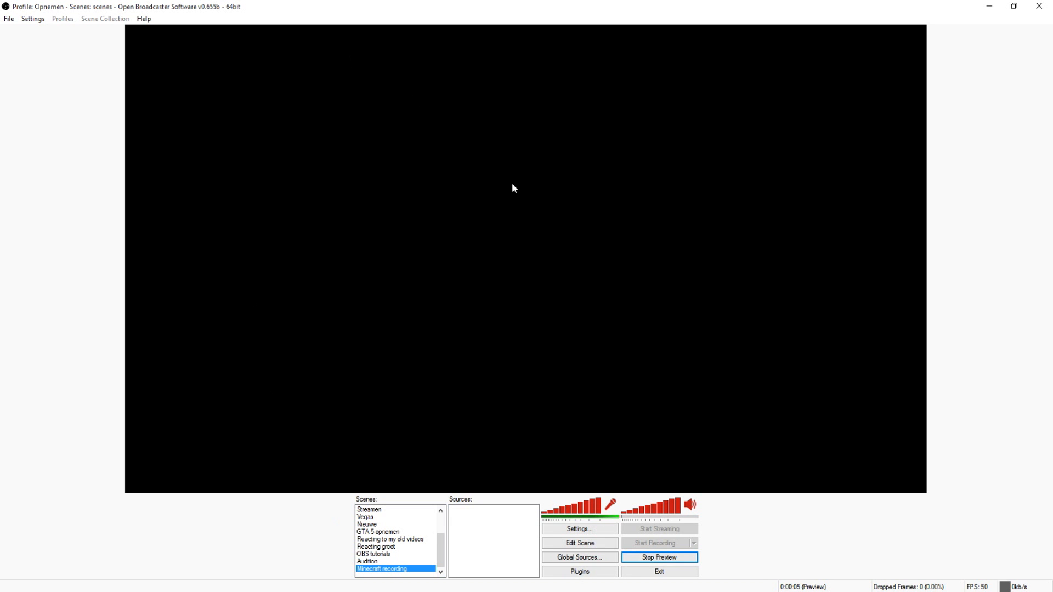
mouse_move(542, 237)
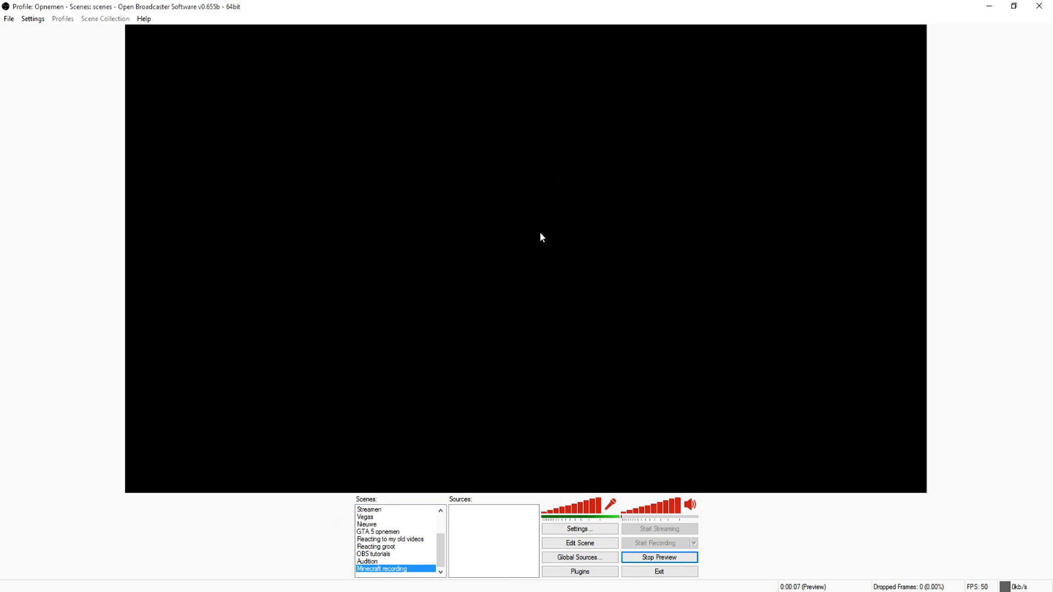
mouse_move(415, 564)
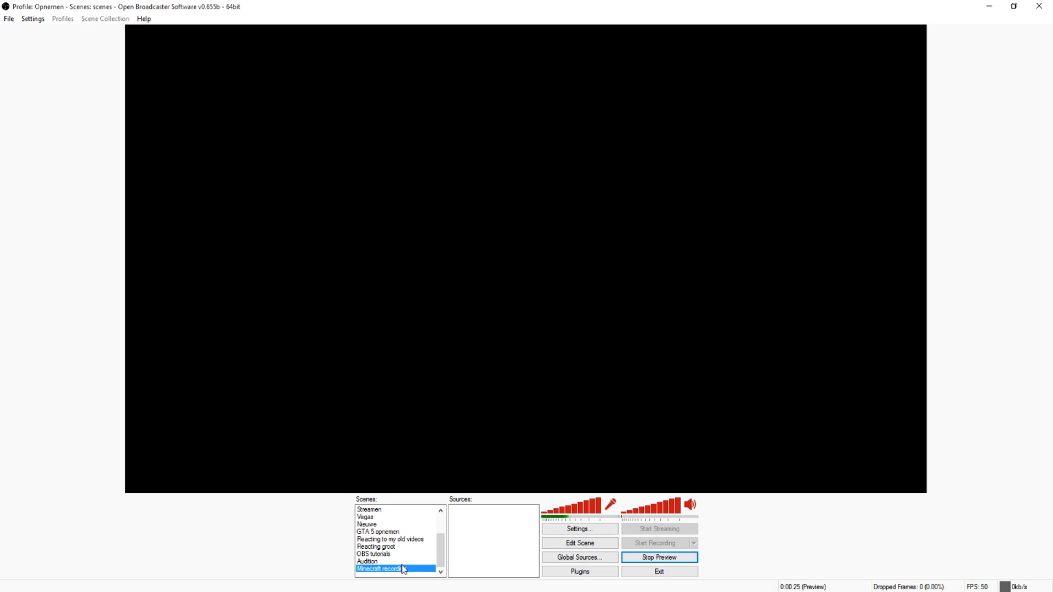
Delete the 'Minecraft recording' scene and add a new scene named 'Minecraft'
right_click(390, 569)
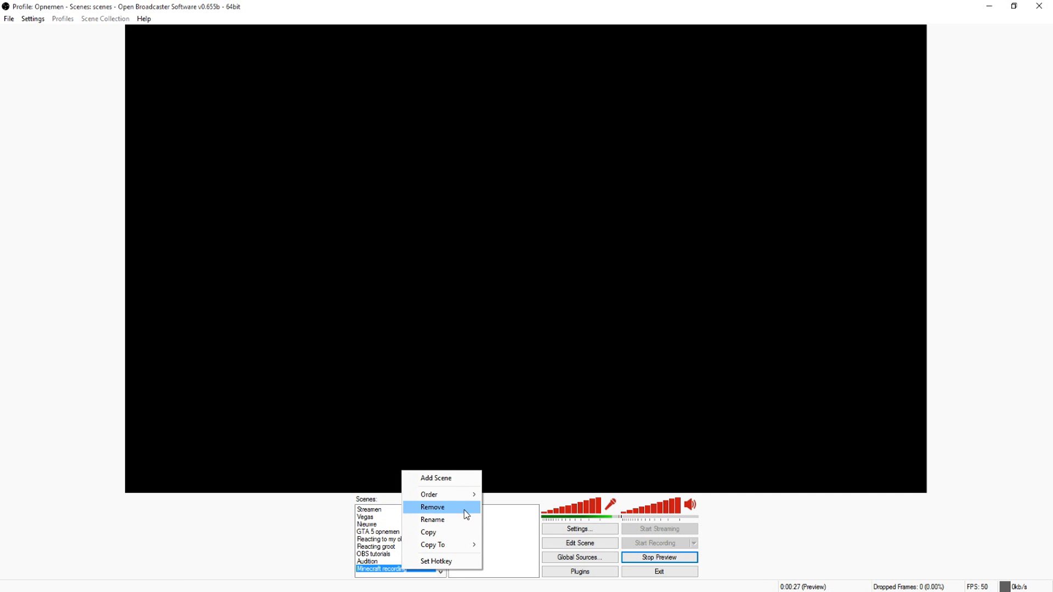
left_click(432, 507)
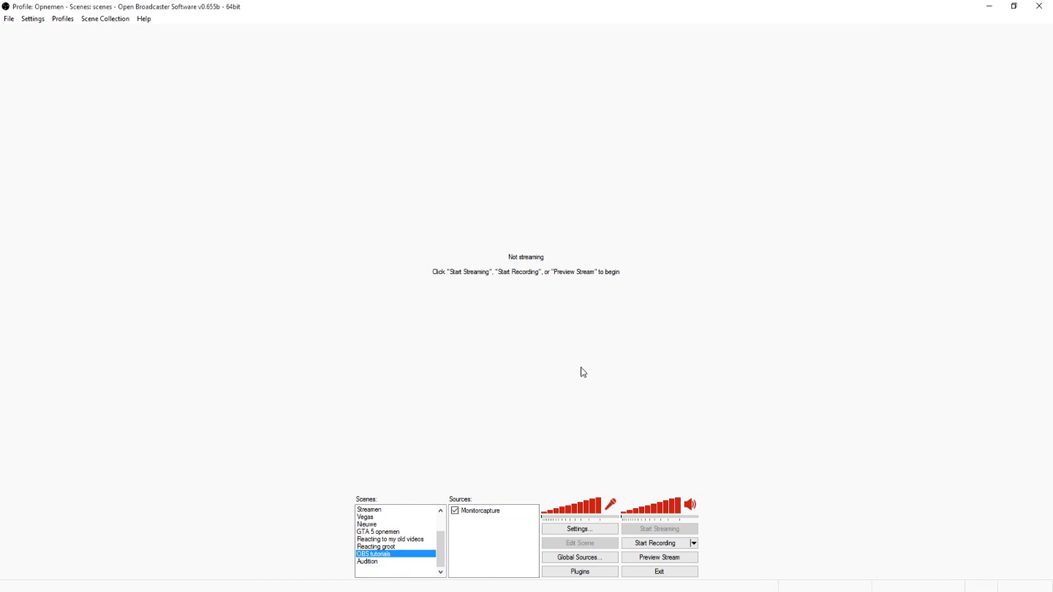
mouse_move(403, 577)
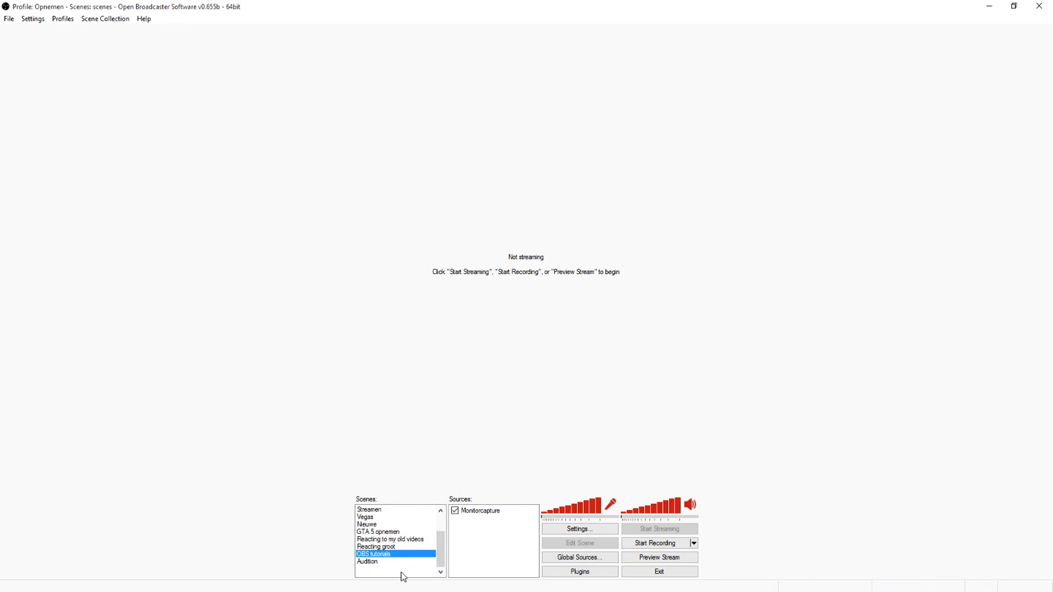
left_click(435, 481)
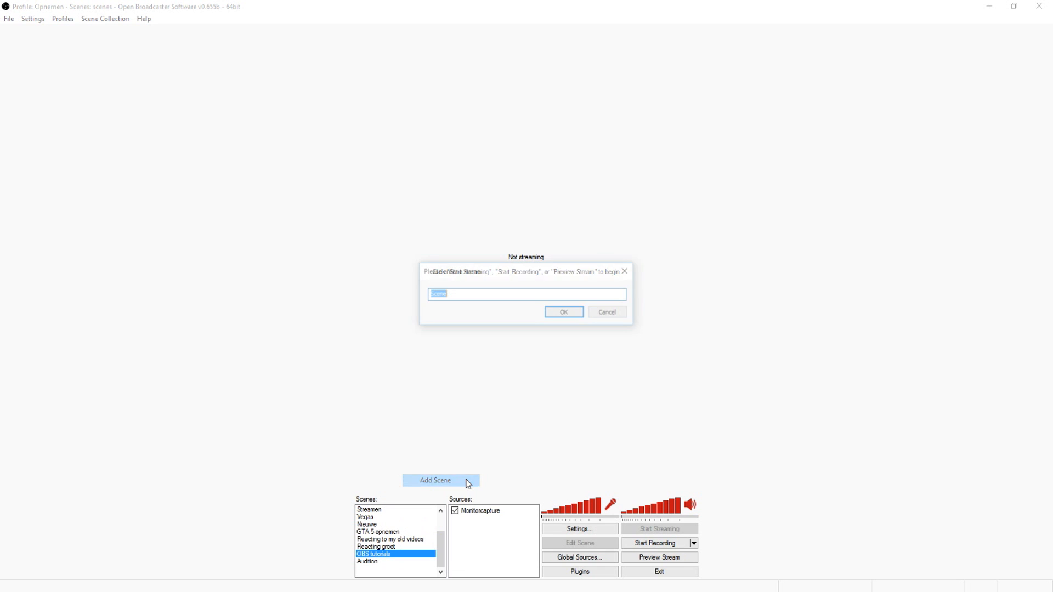
type("M")
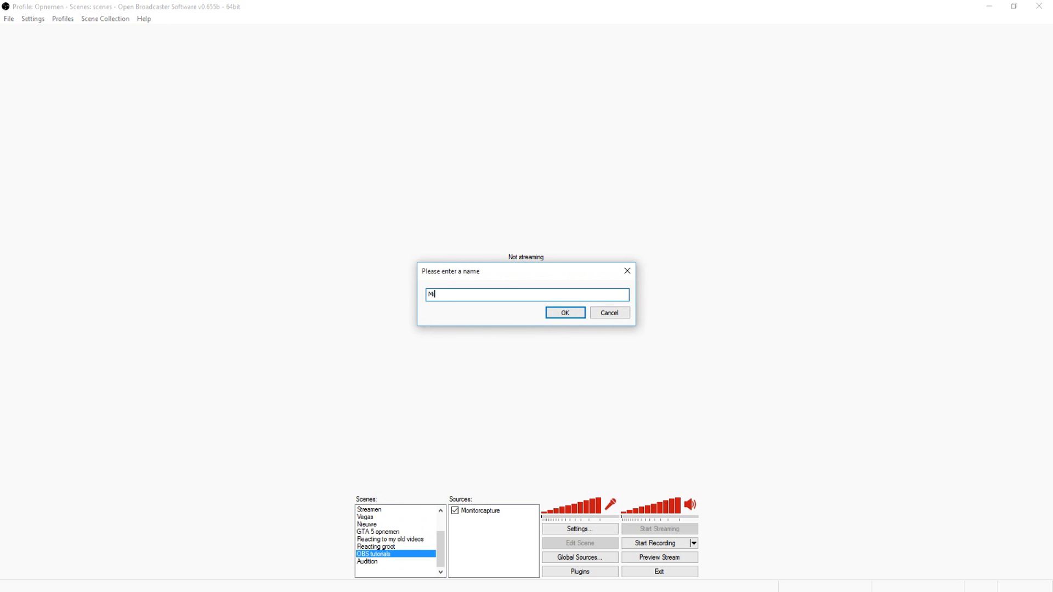
type("inecraft")
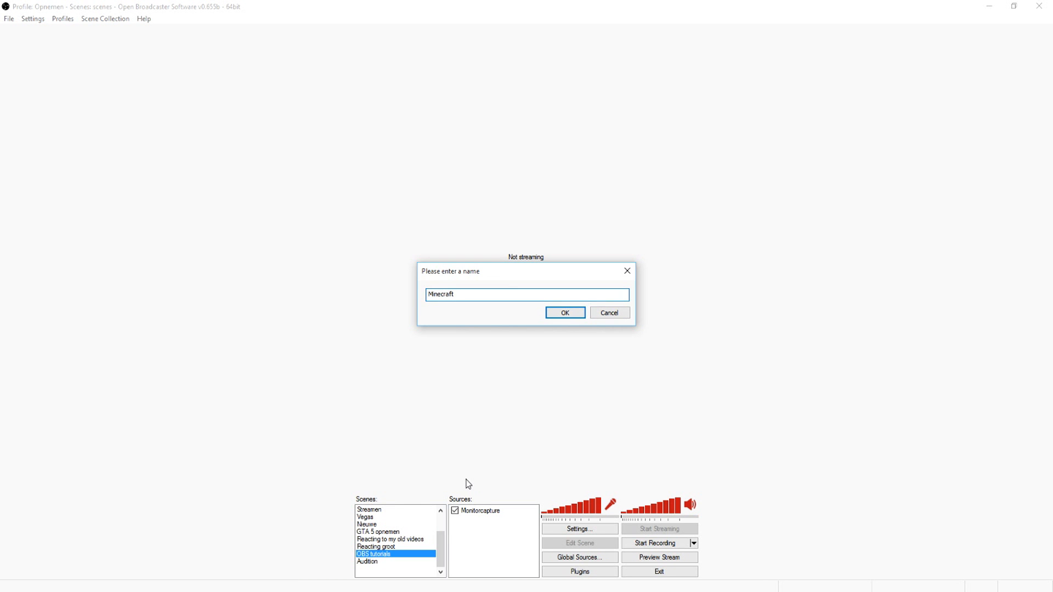
left_click(564, 312)
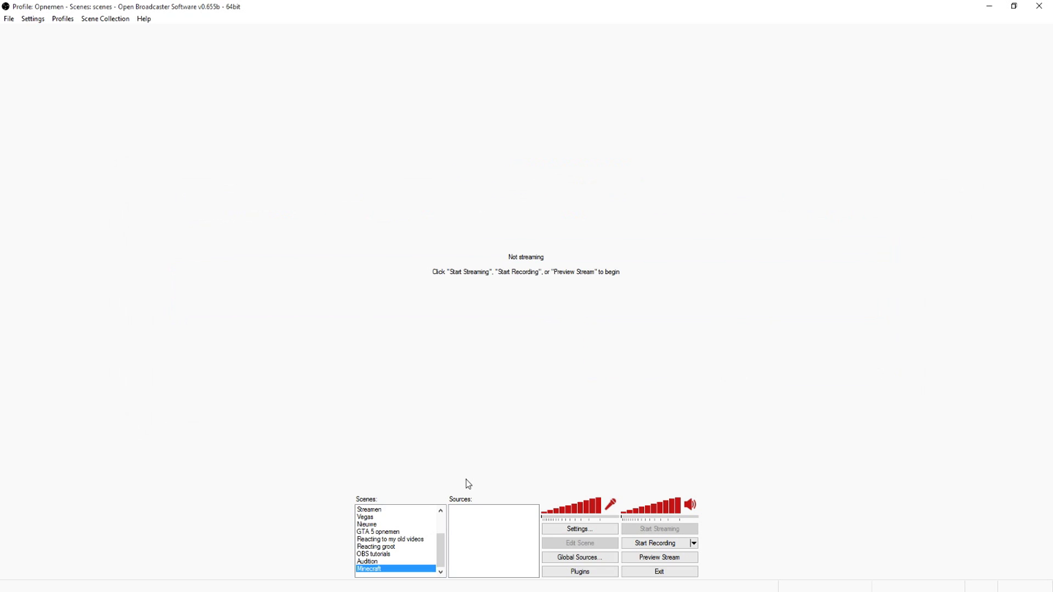
Start Preview Stream for the empty 'Minecraft' scene
left_click(660, 557)
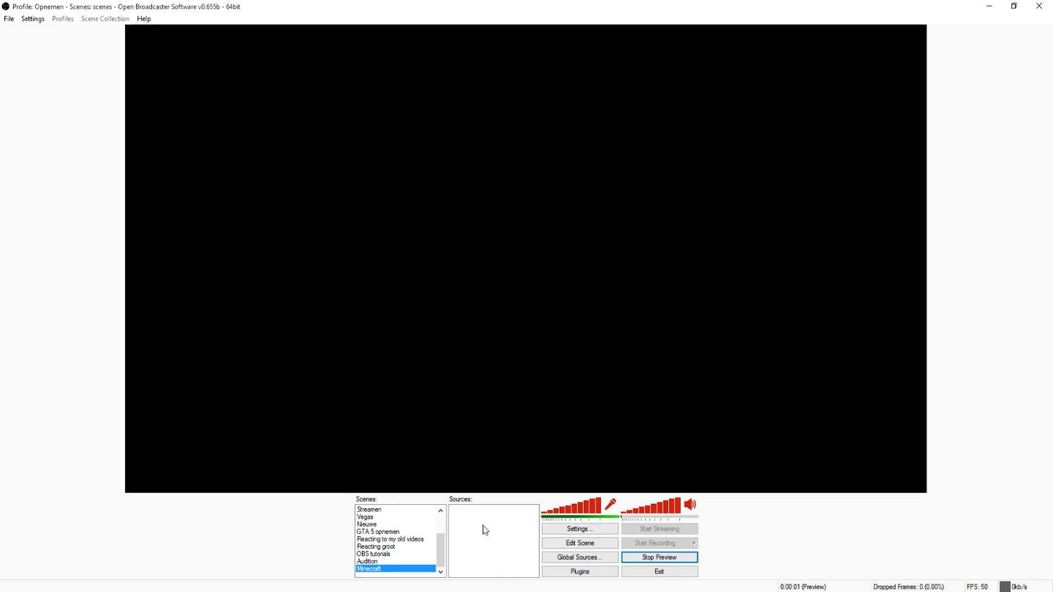
mouse_move(475, 506)
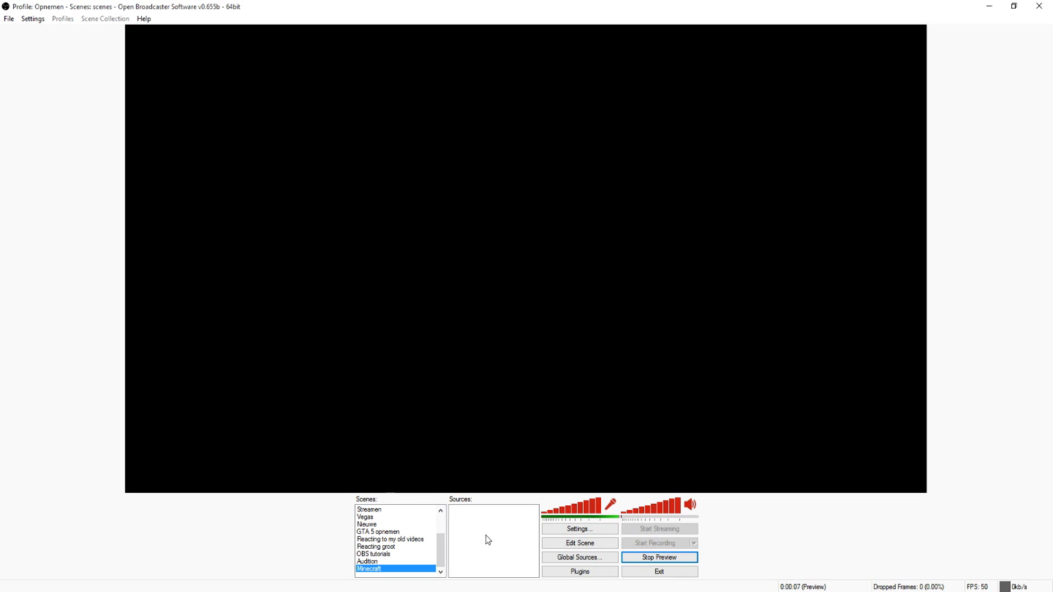
mouse_move(493, 491)
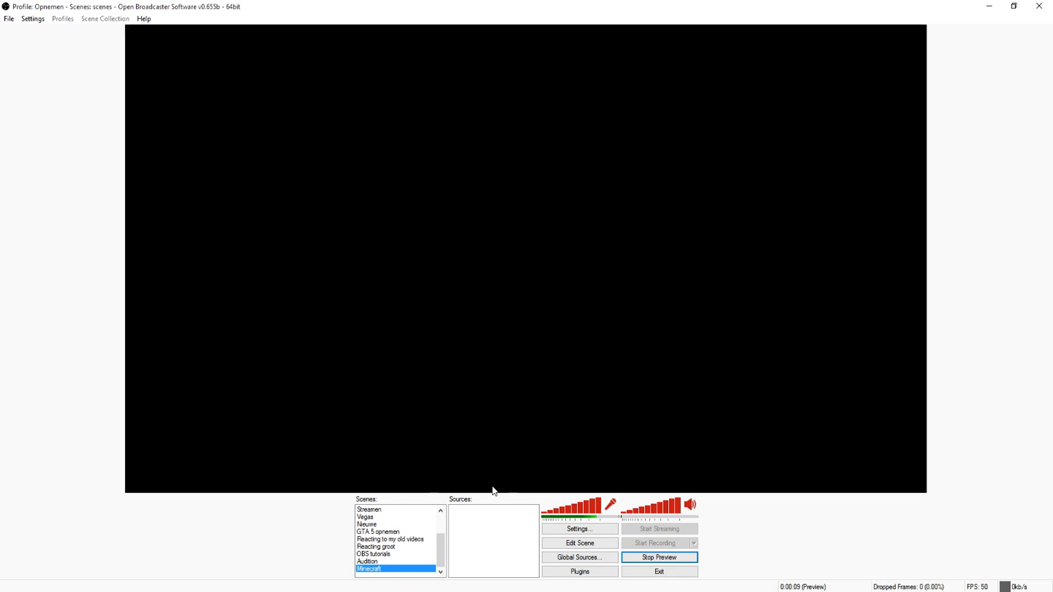
mouse_move(487, 490)
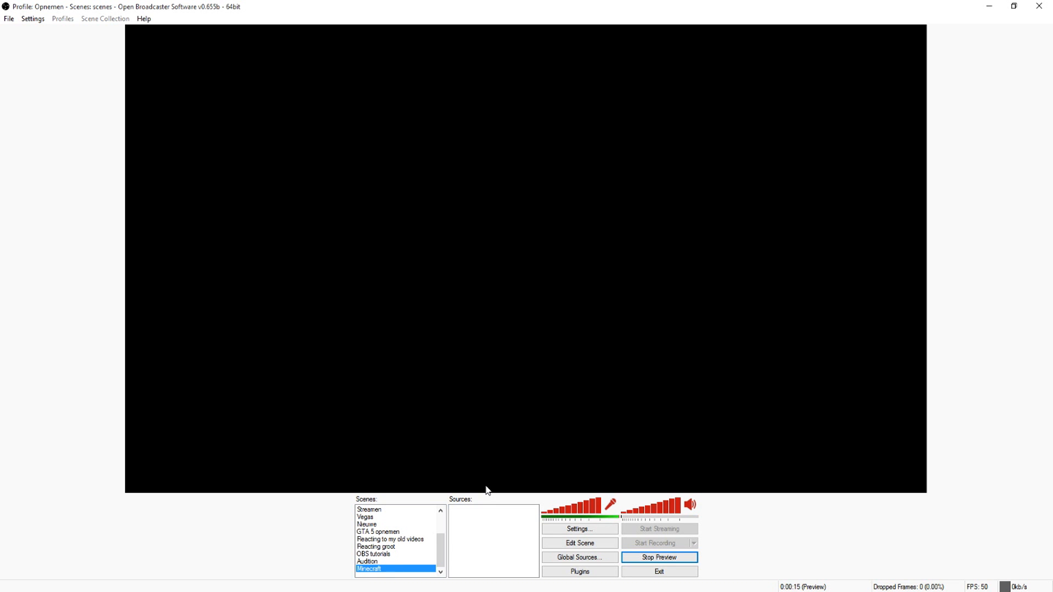
mouse_move(479, 525)
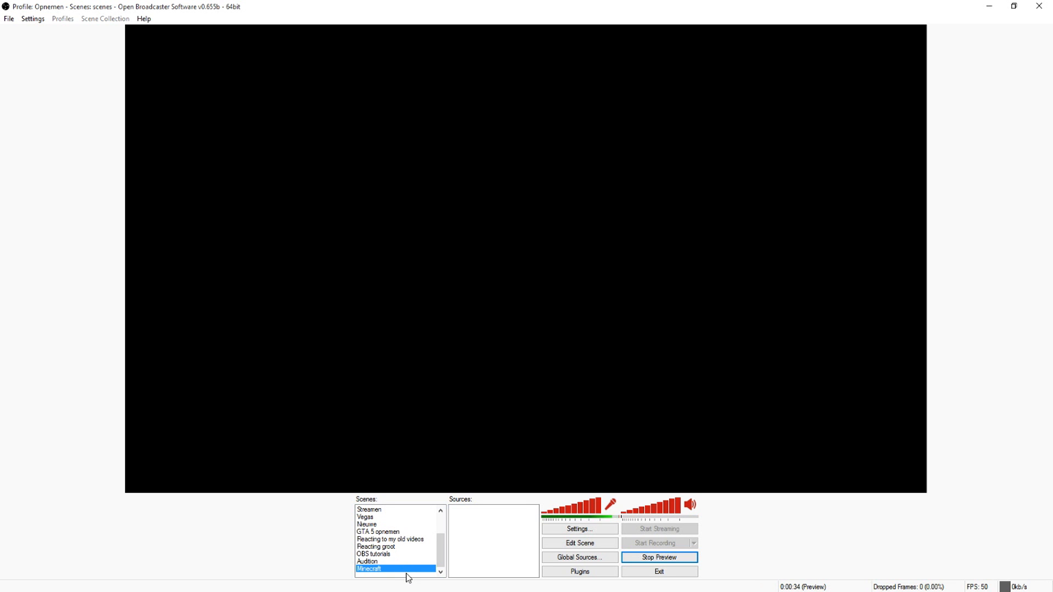
mouse_move(481, 534)
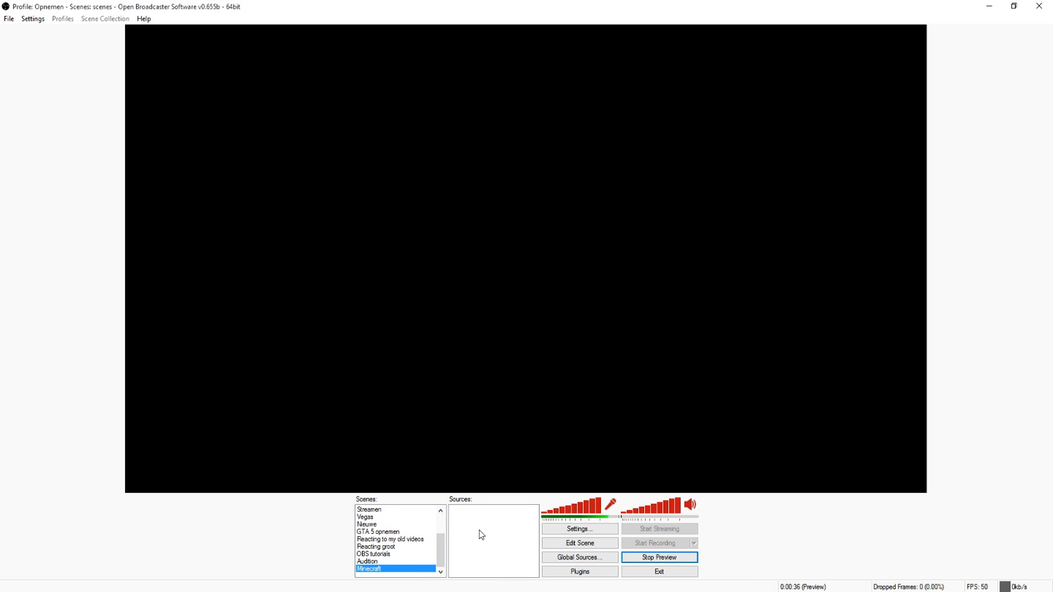
Show the Sources Add submenu listing capture and media source types
right_click(480, 534)
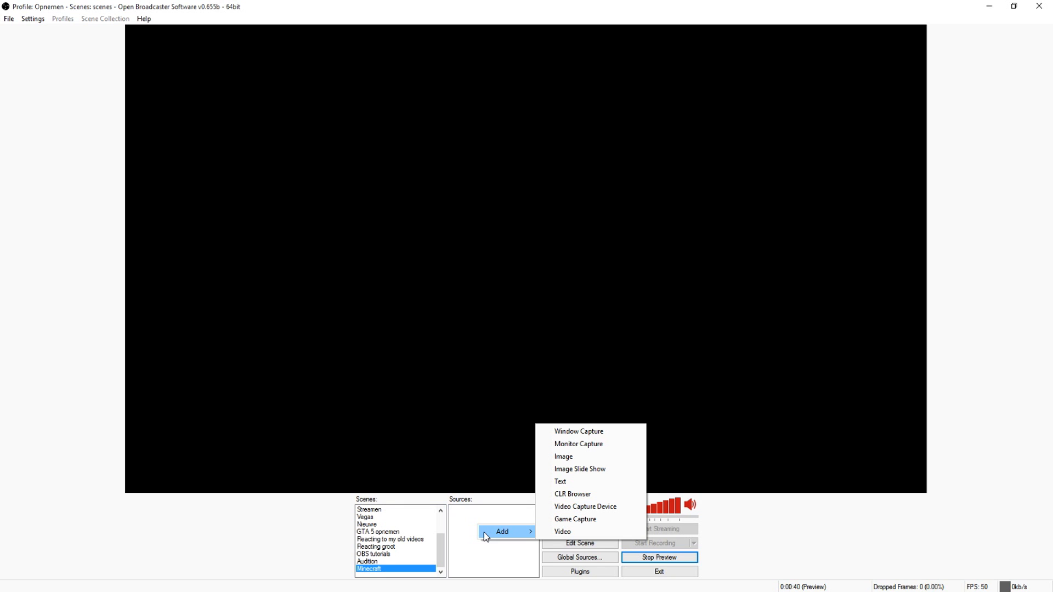
mouse_move(607, 550)
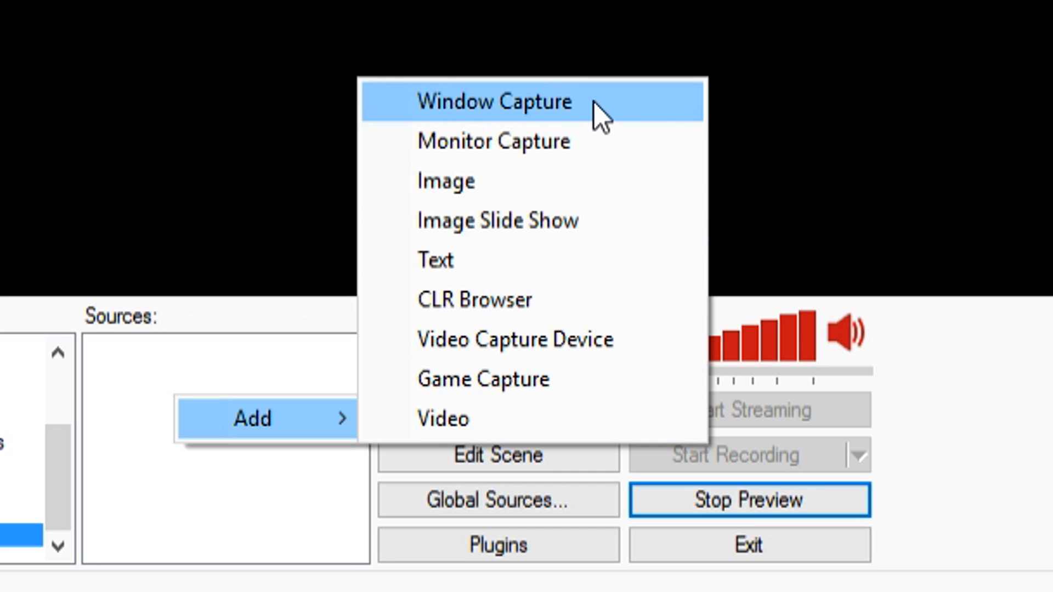
mouse_move(601, 111)
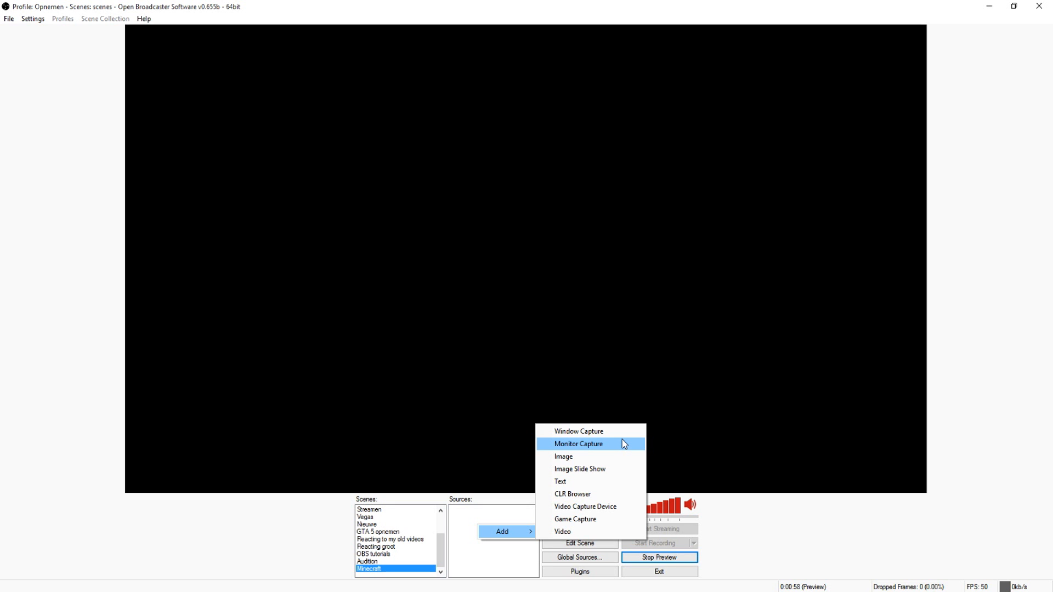
mouse_move(563, 456)
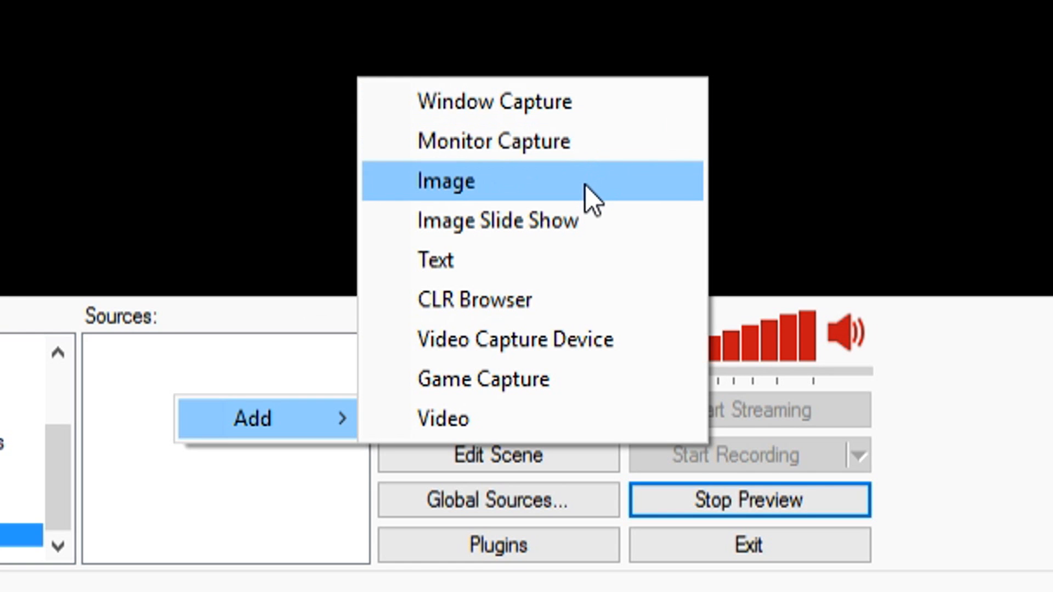
mouse_move(608, 221)
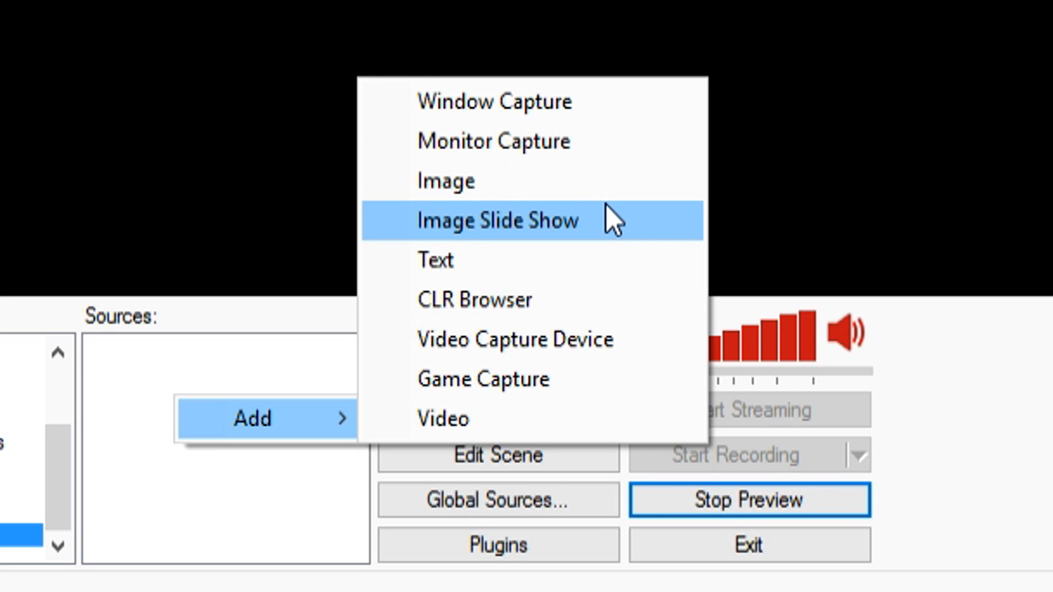
mouse_move(614, 266)
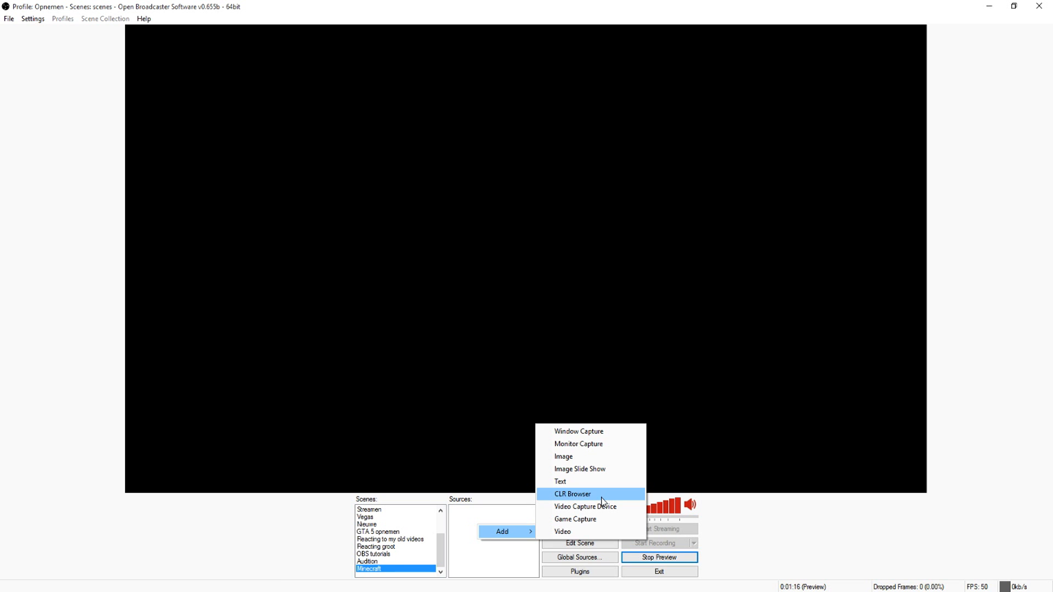
mouse_move(571, 494)
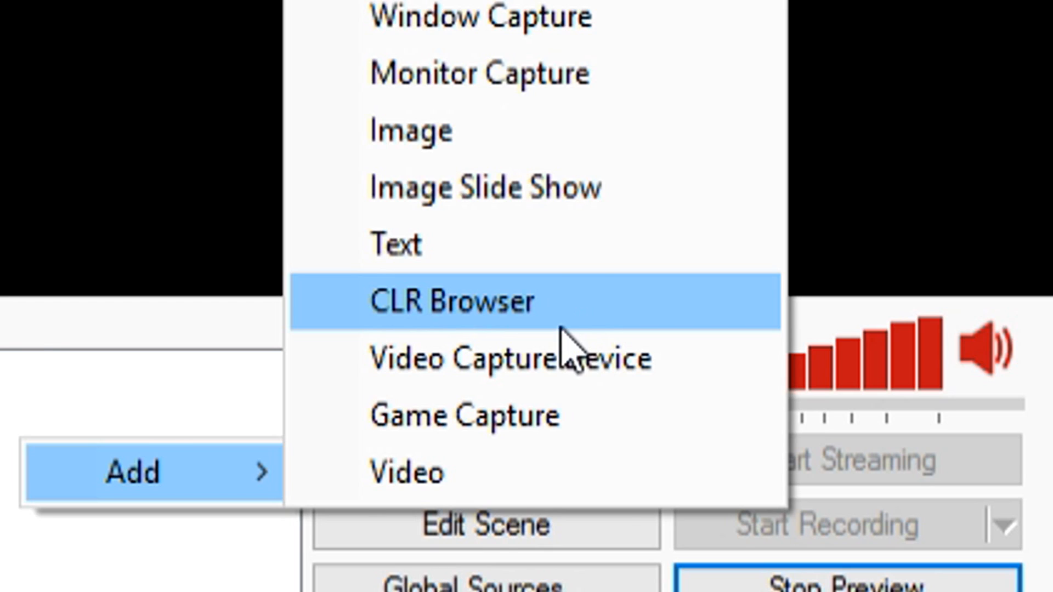
mouse_move(575, 279)
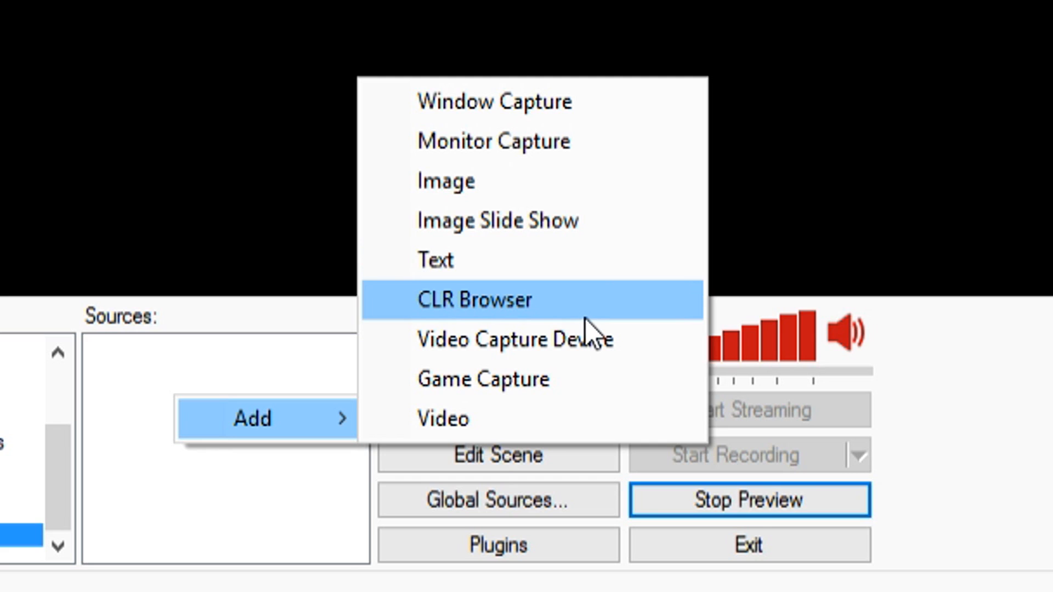
mouse_move(597, 323)
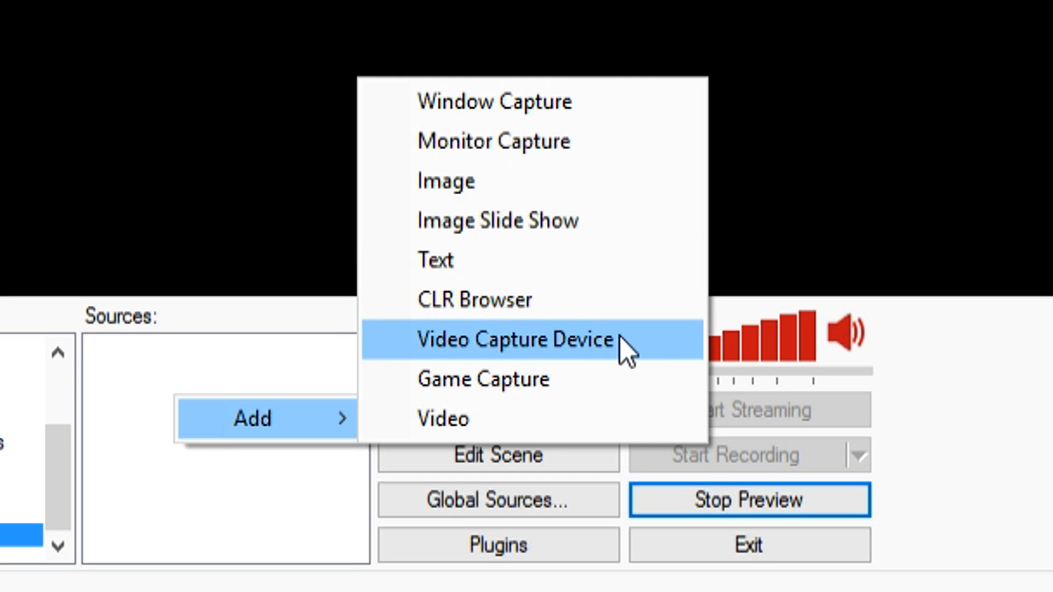
mouse_move(615, 400)
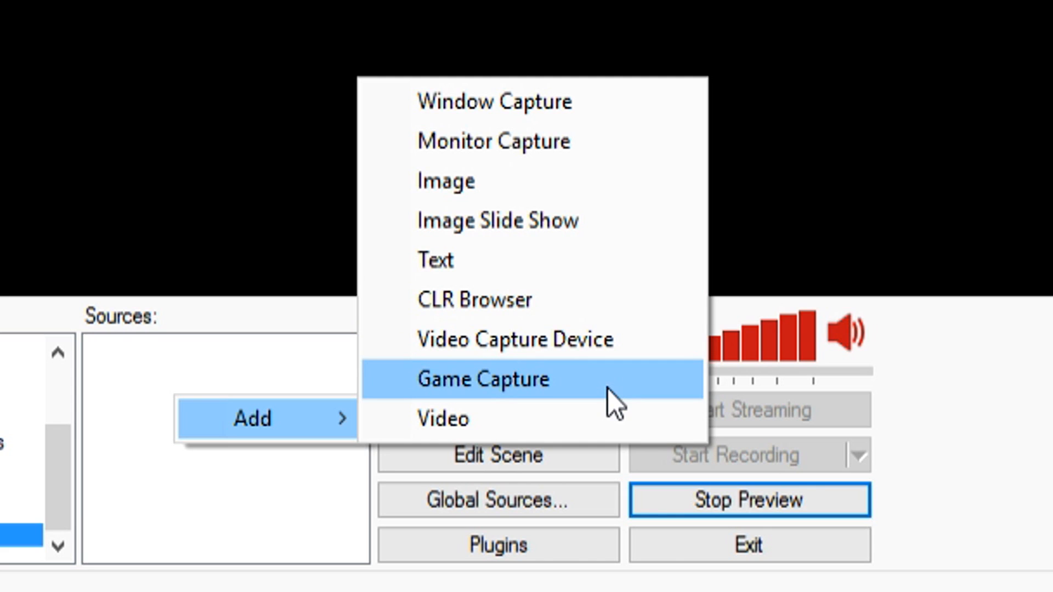
mouse_move(528, 418)
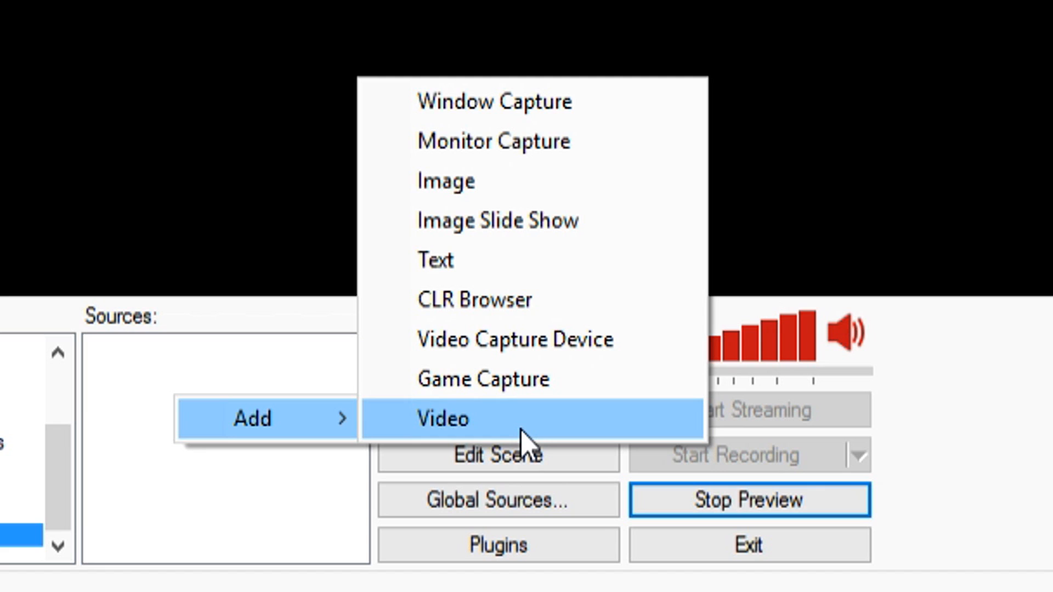
mouse_move(156, 456)
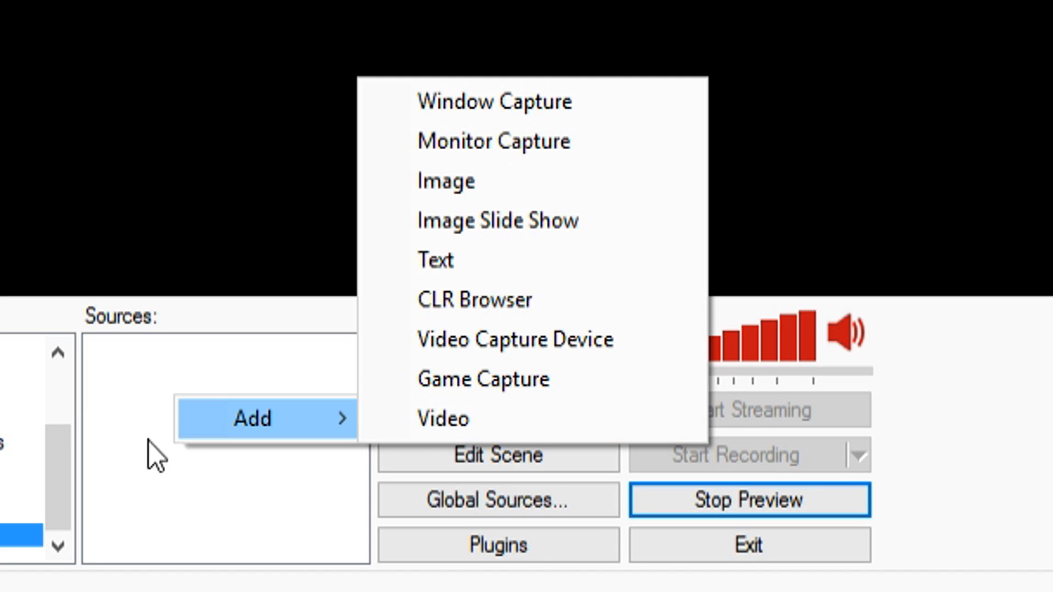